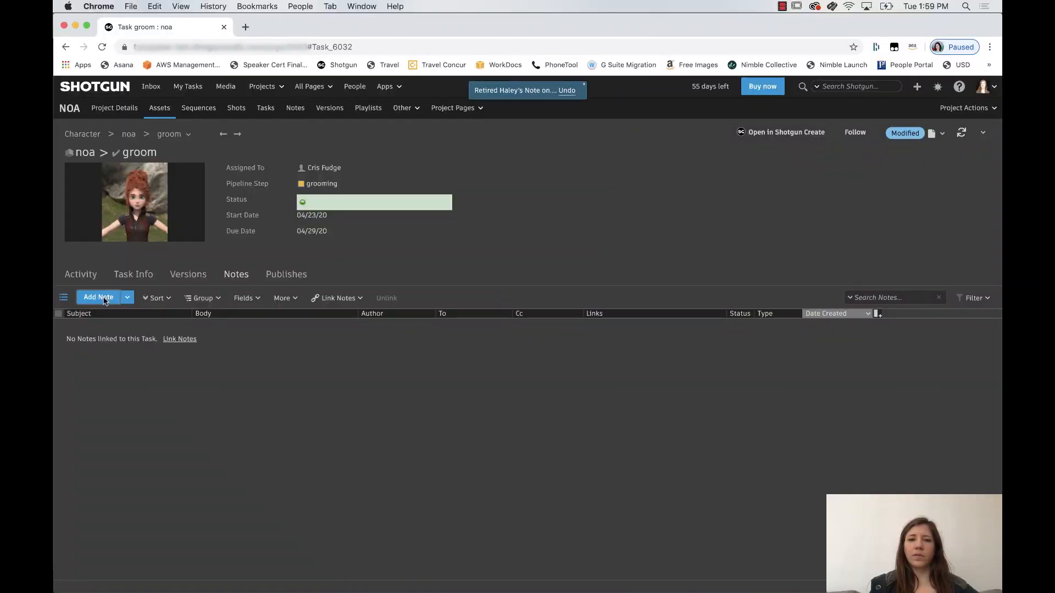
# Step: Add a note on the groom task asking Cris to add some wrinkle detail to the jacket
pyautogui.click(98, 298)
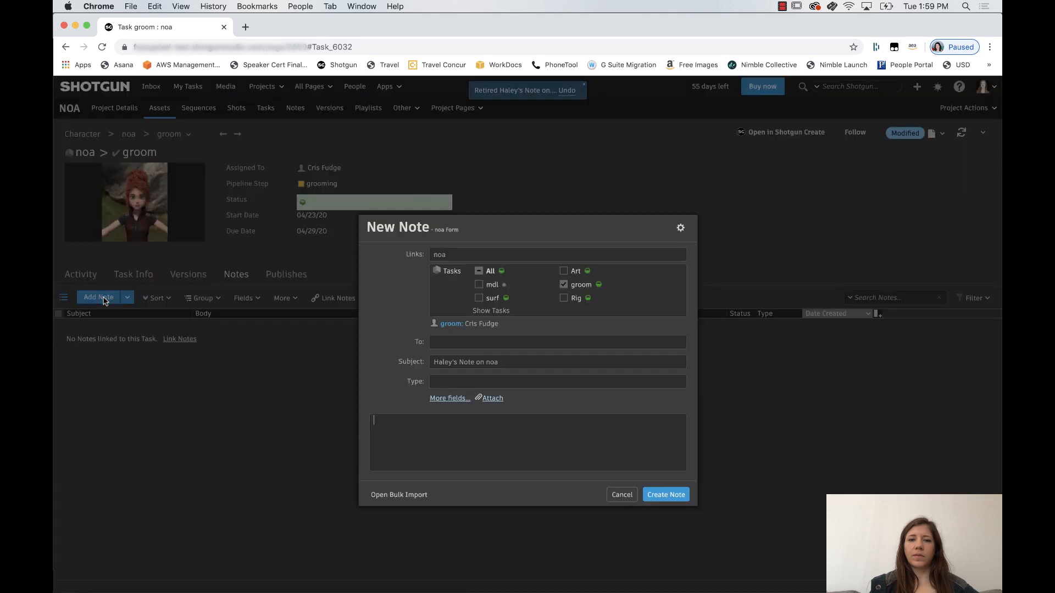
pyautogui.moveTo(325, 482)
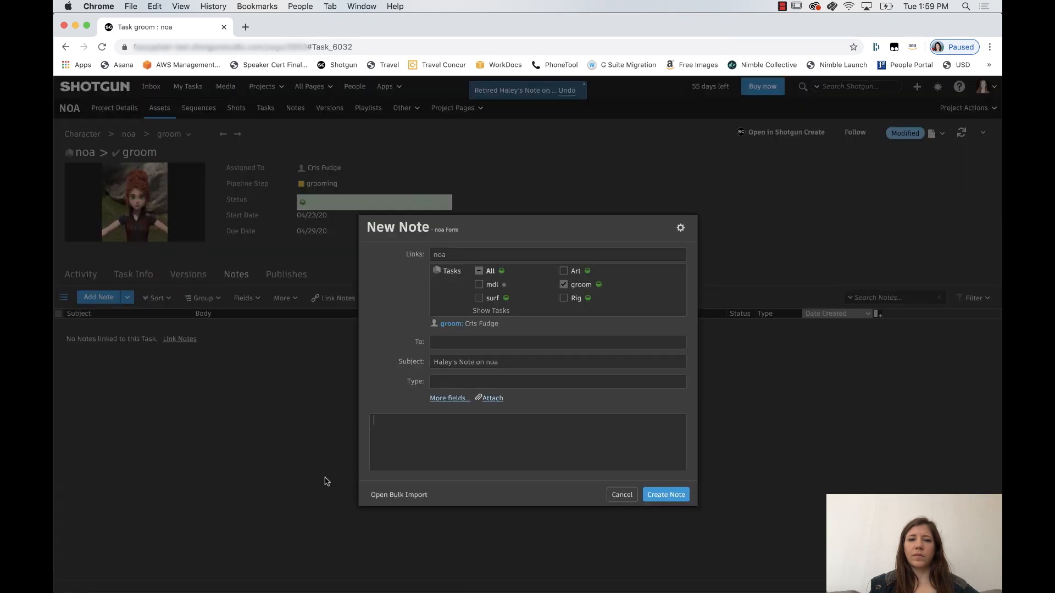
pyautogui.write('Hey')
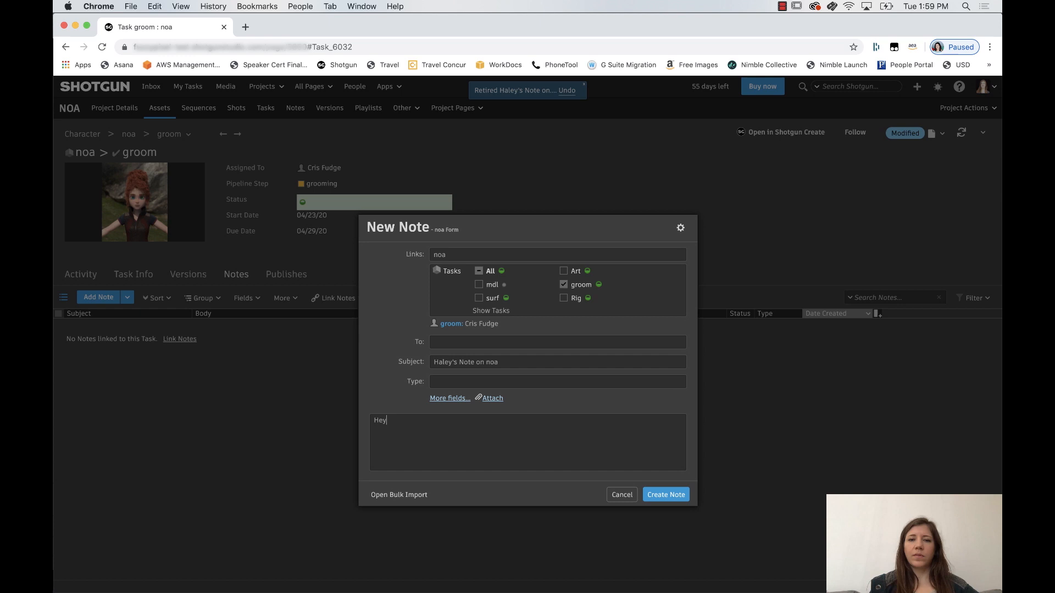
pyautogui.write('Cris,')
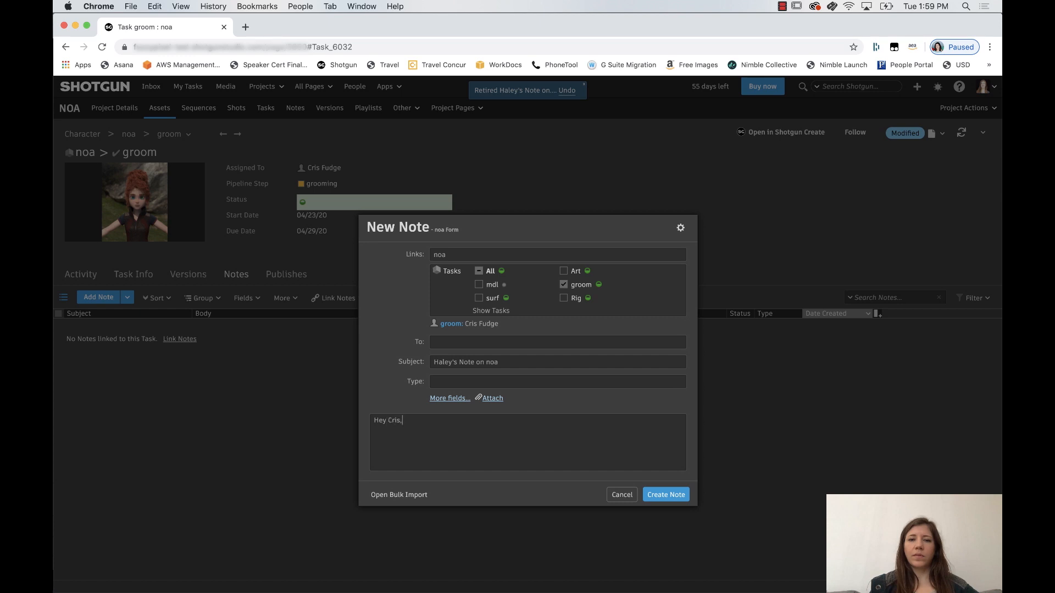
pyautogui.write('Can')
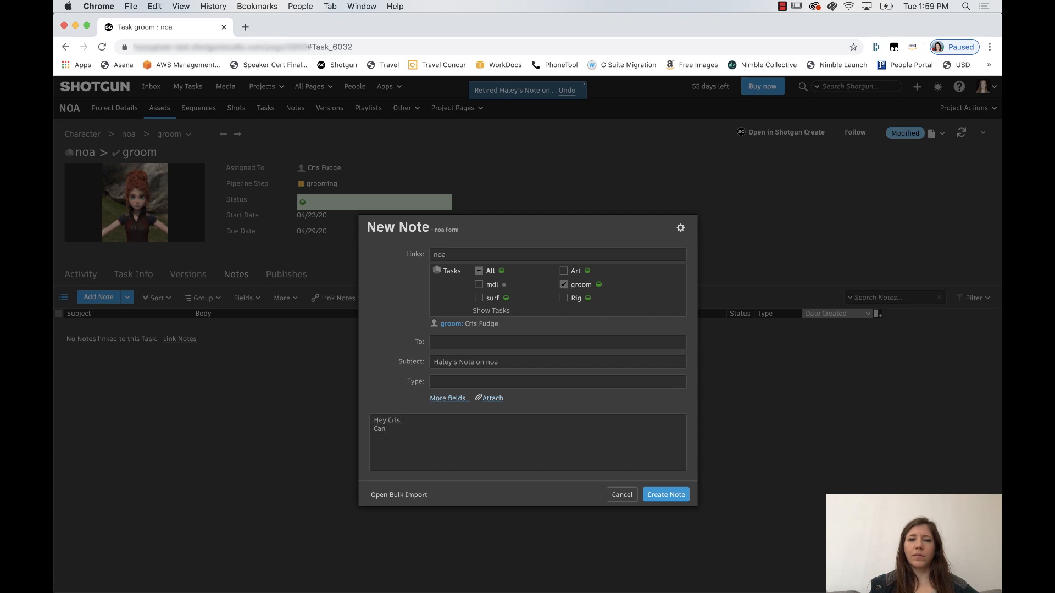
pyautogui.write('you add so')
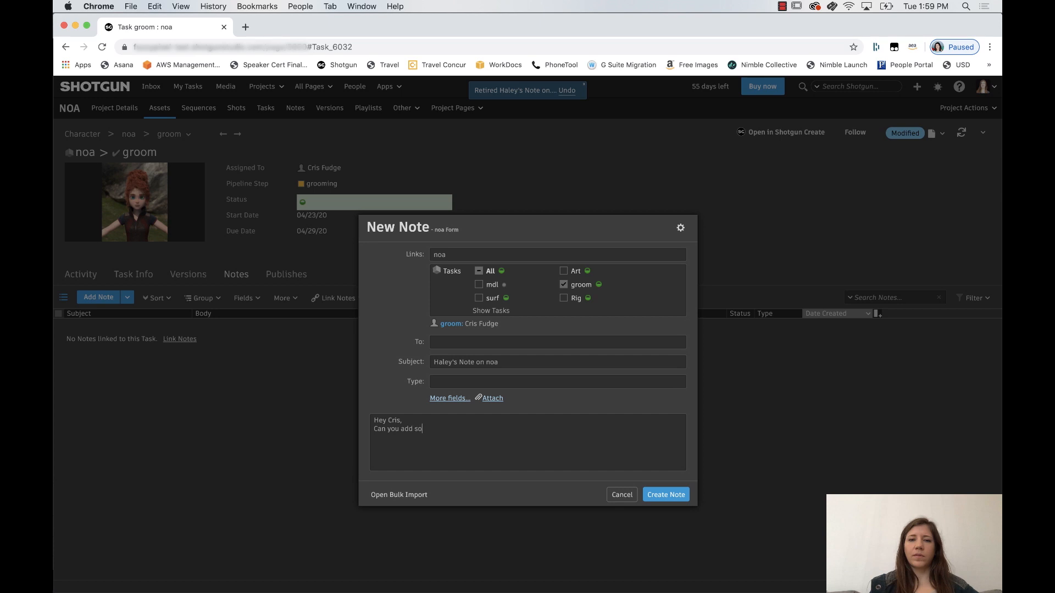
pyautogui.write('me wrin')
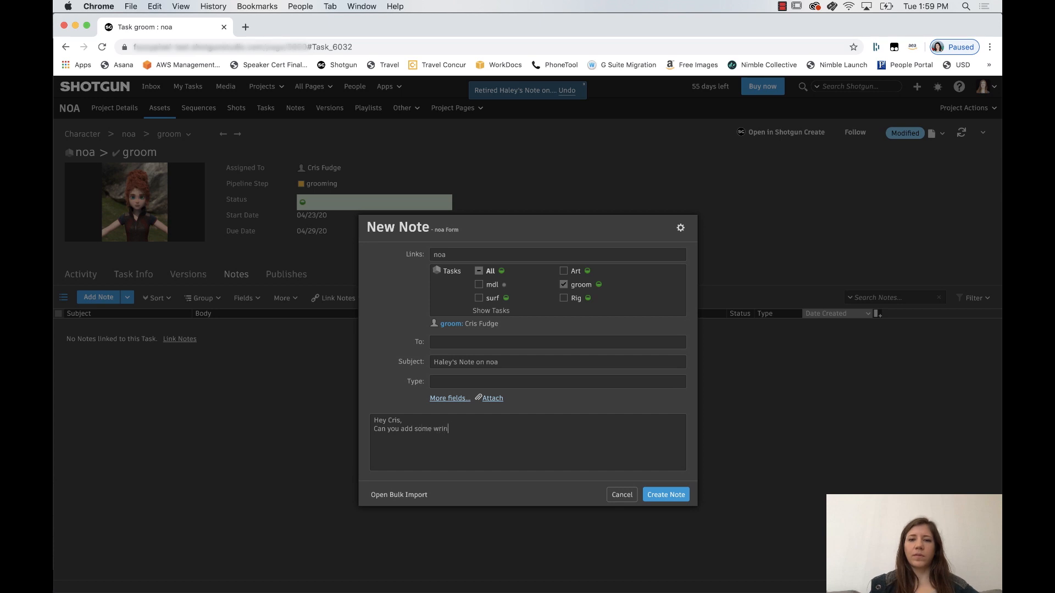
pyautogui.write('kle deta')
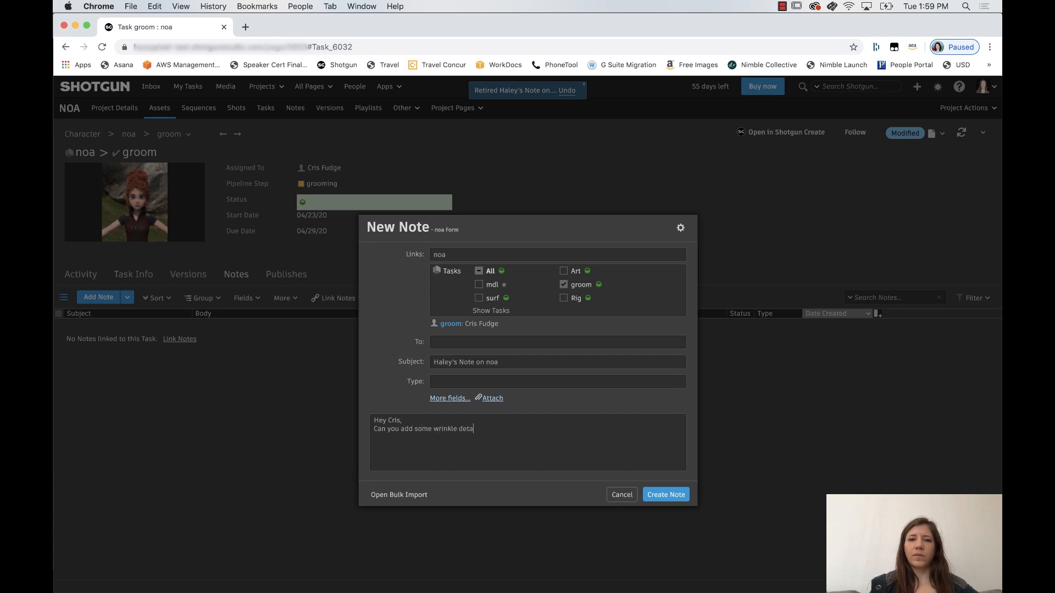
# Step: Reply to the jacket note with 'Sure, I'll get right on it!!'
pyautogui.click(665, 495)
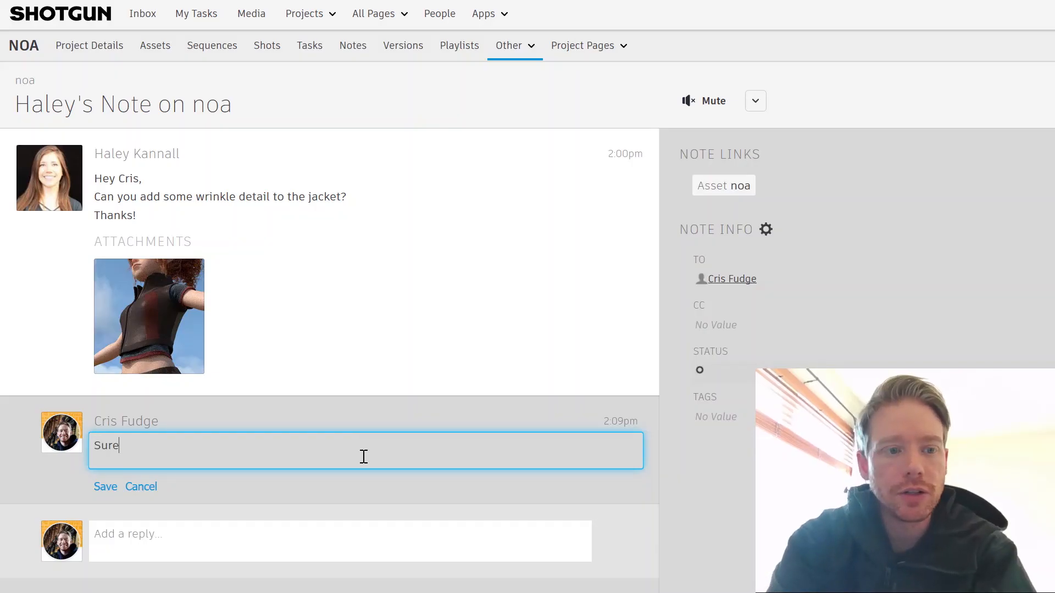
pyautogui.write(", I'll get")
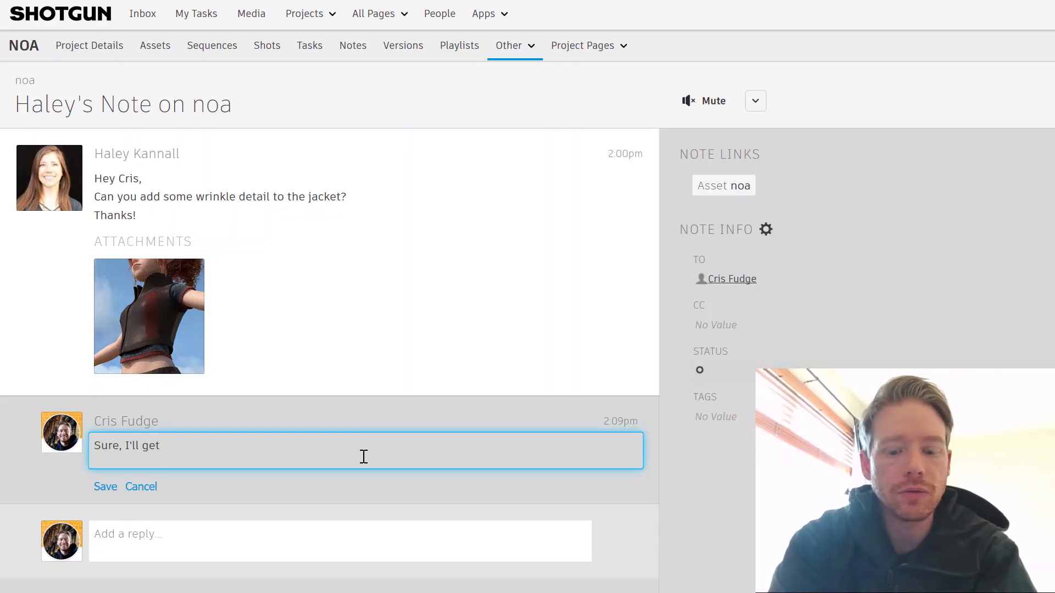
pyautogui.write('right on it!!')
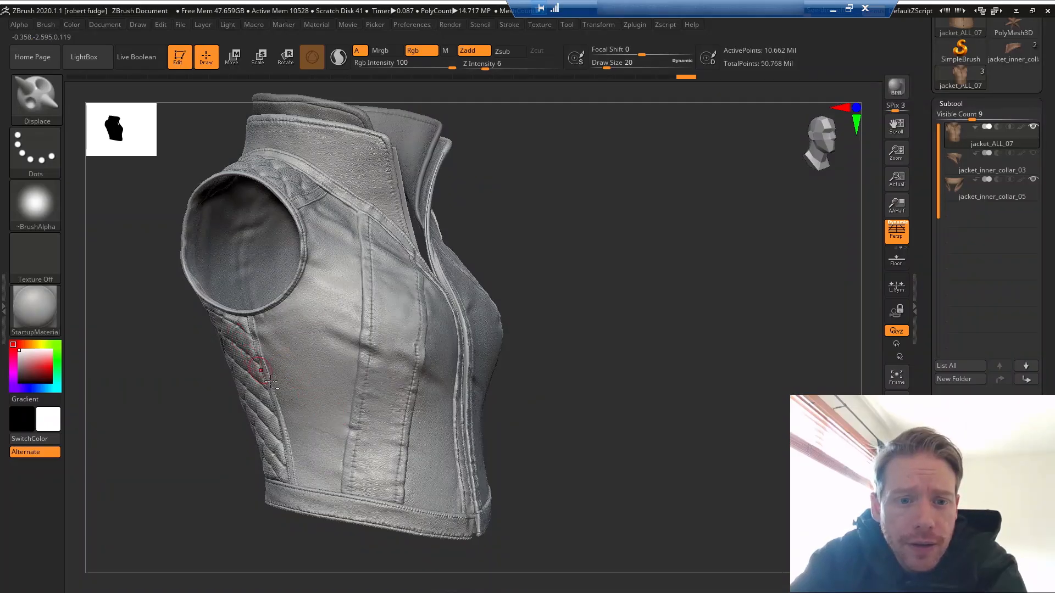
pyautogui.moveTo(311, 415)
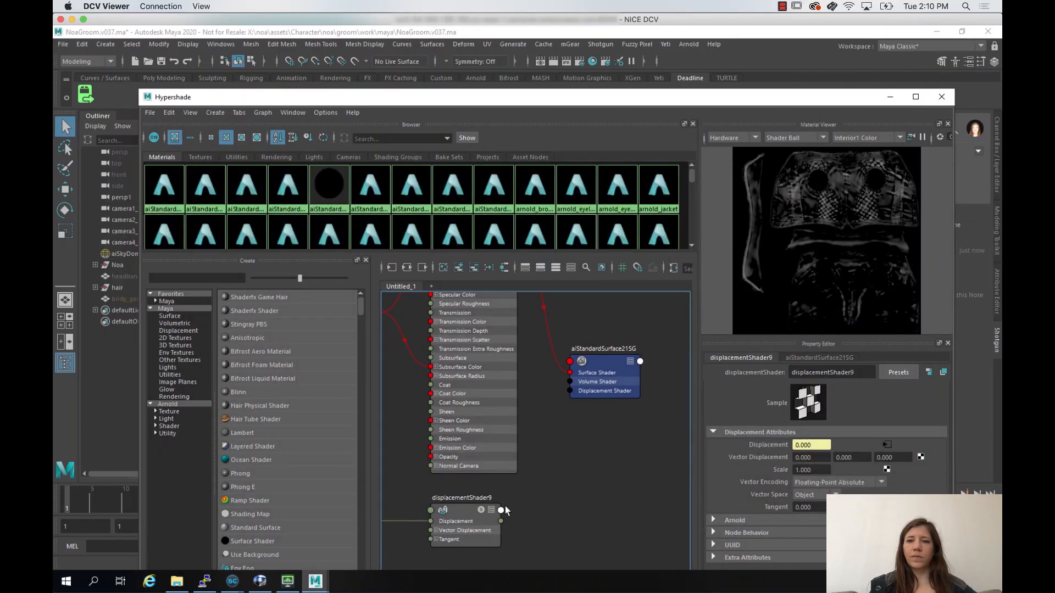
# Step: Connect displacementShader9 to the jacket shading group and render the jacket in Arnold RenderView
pyautogui.moveTo(501, 519); pyautogui.dragTo(570, 391)
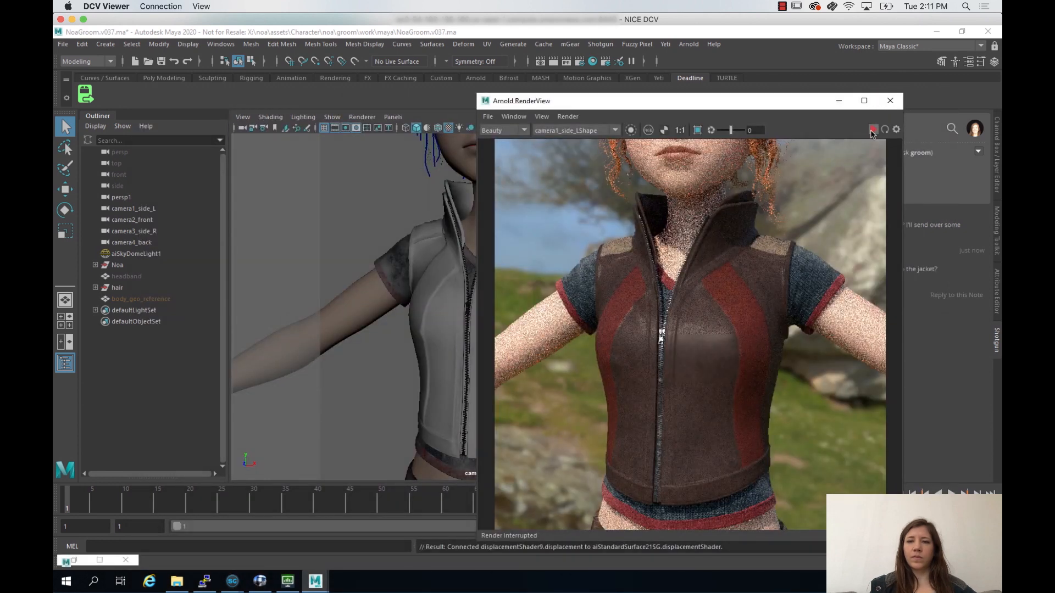
pyautogui.click(872, 130)
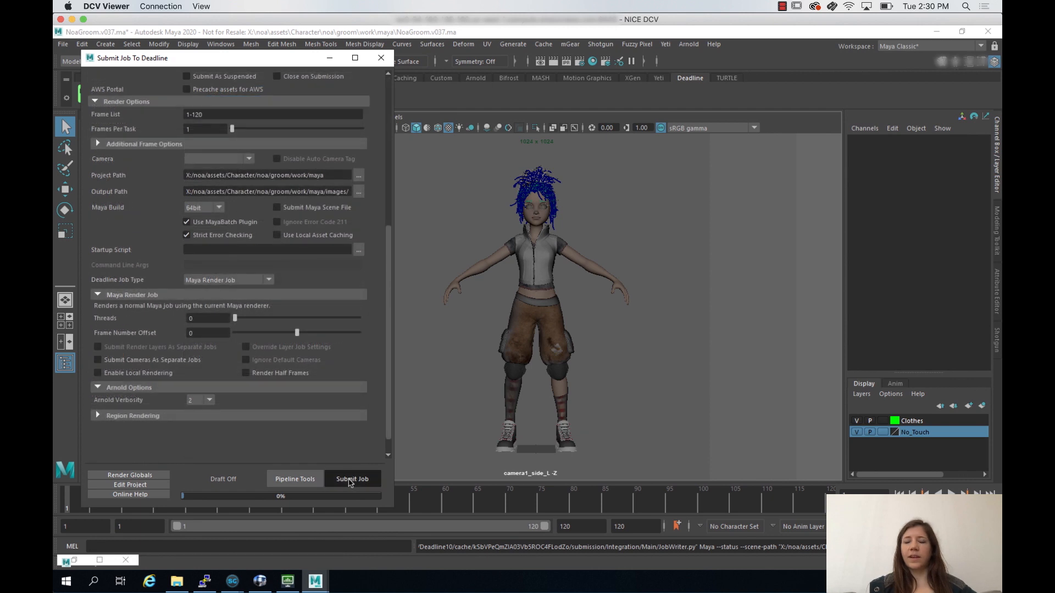
# Step: Submit the frames 1-120 render job to Deadline and dismiss the success report
pyautogui.click(352, 478)
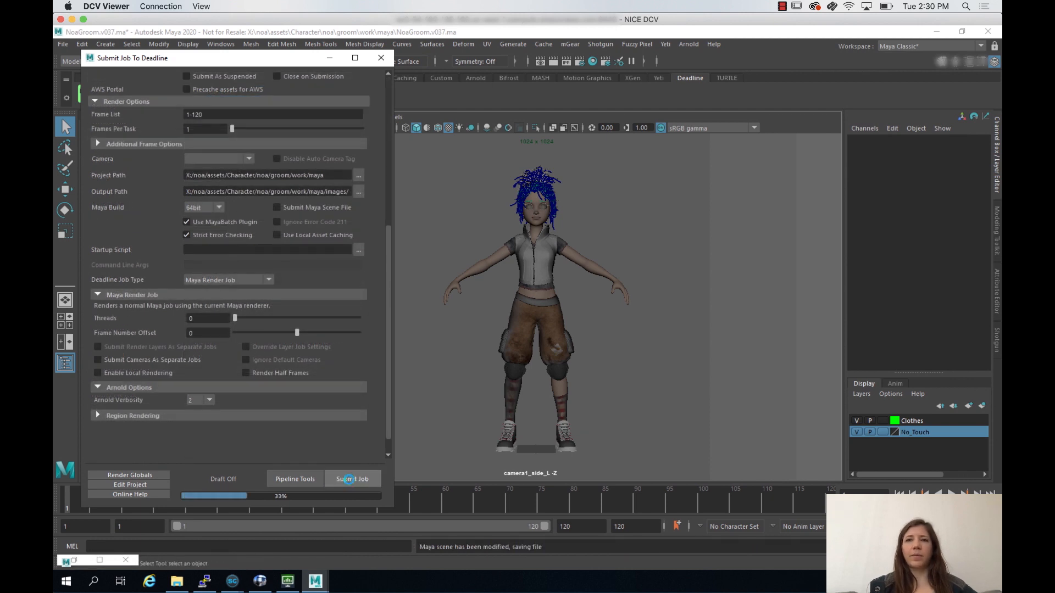
pyautogui.click(351, 478)
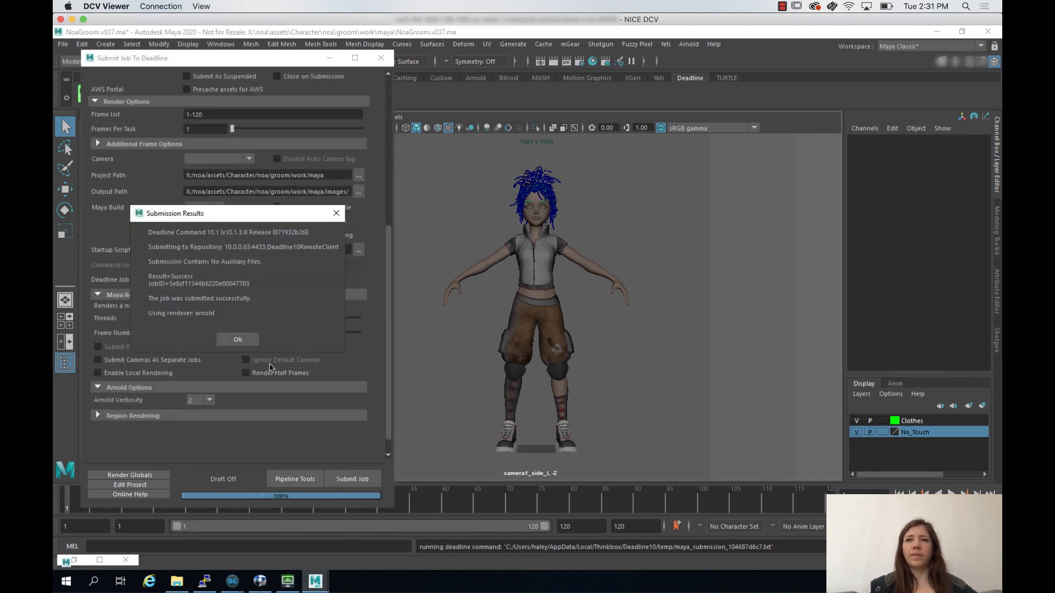
pyautogui.click(237, 339)
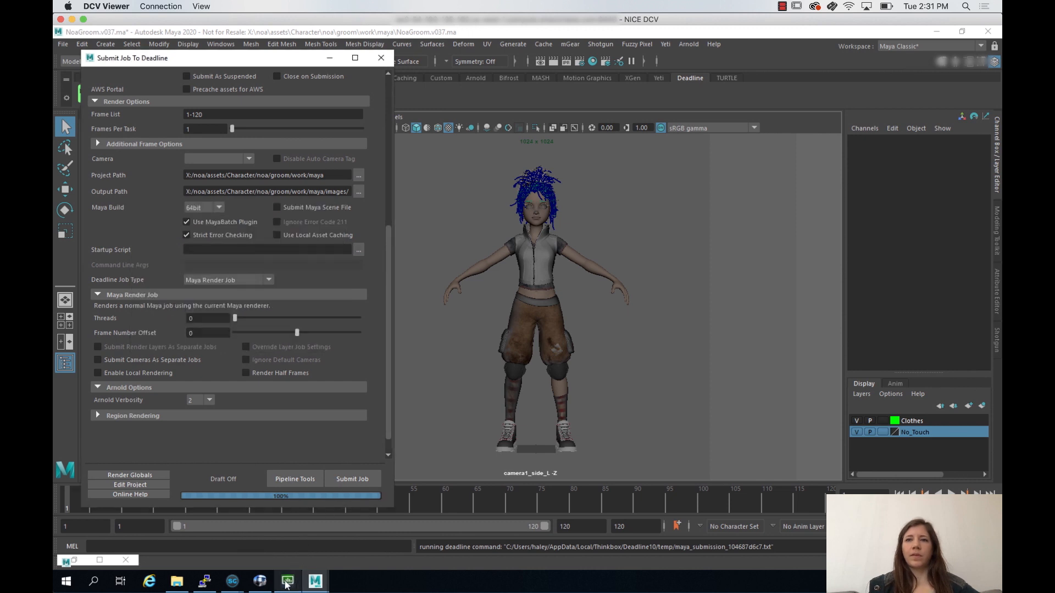
pyautogui.click(287, 581)
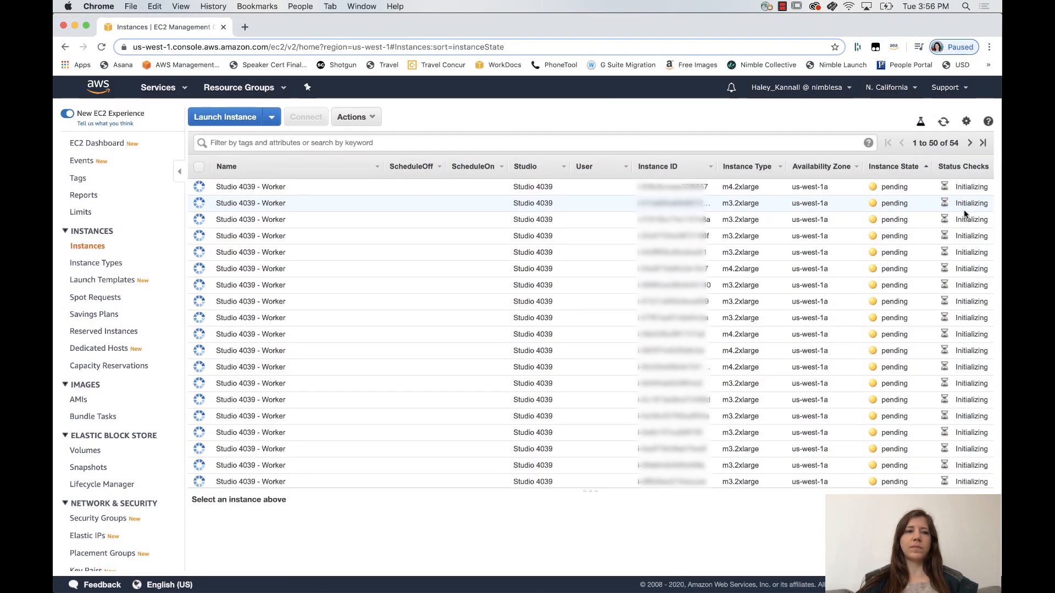
# Step: Scroll the EC2 Instances list to see pending Studio 4039 workers and running workstations
pyautogui.scroll(-3)
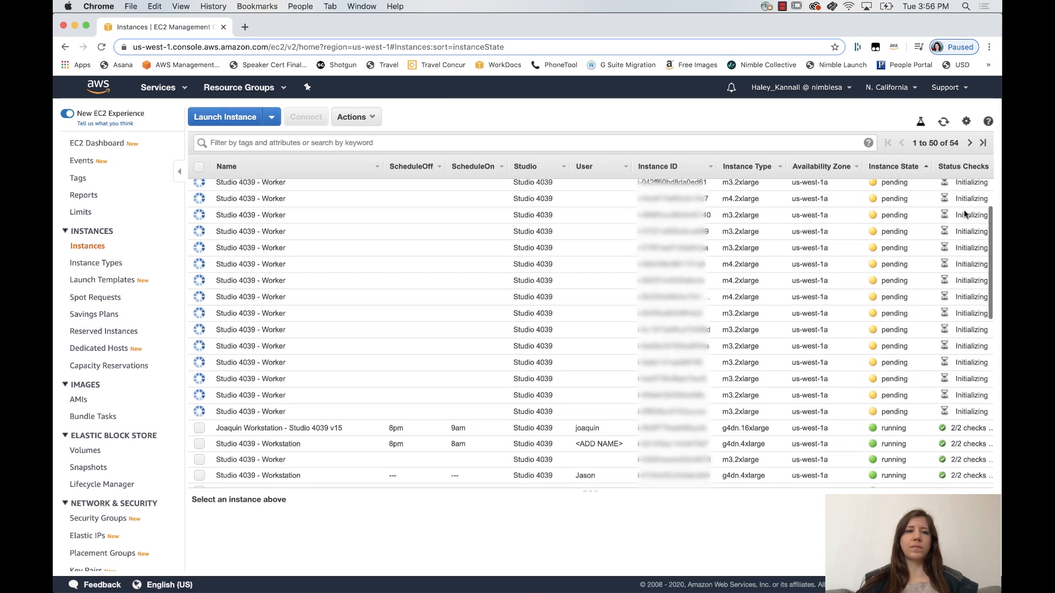
pyautogui.scroll(-3)
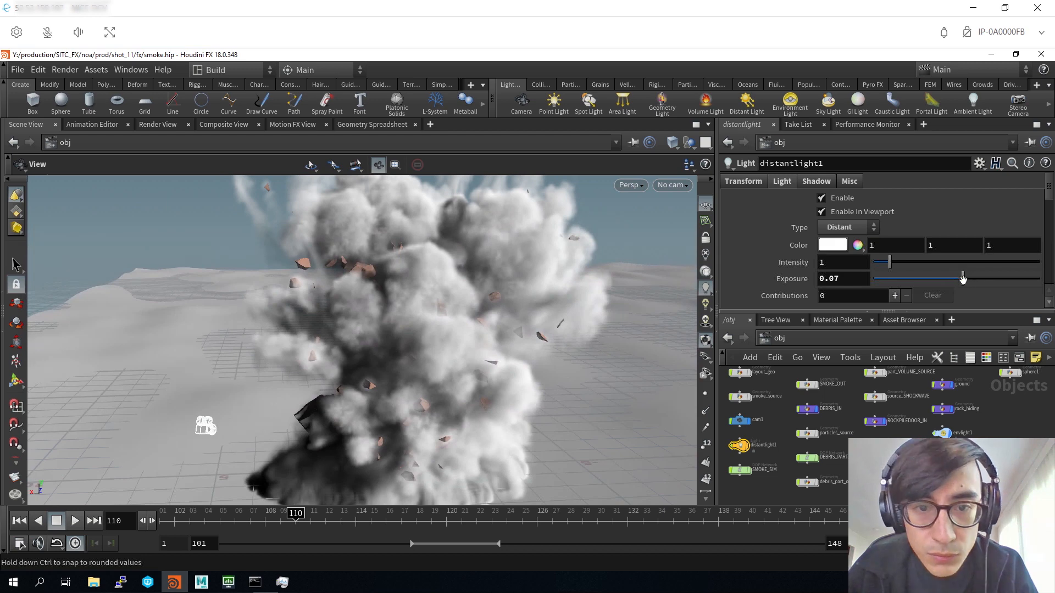
# Step: Set distantlight1 exposure to 0 with warm color 1, 0.9312, 0.76 and inspect the smoke up close
pyautogui.click(832, 244)
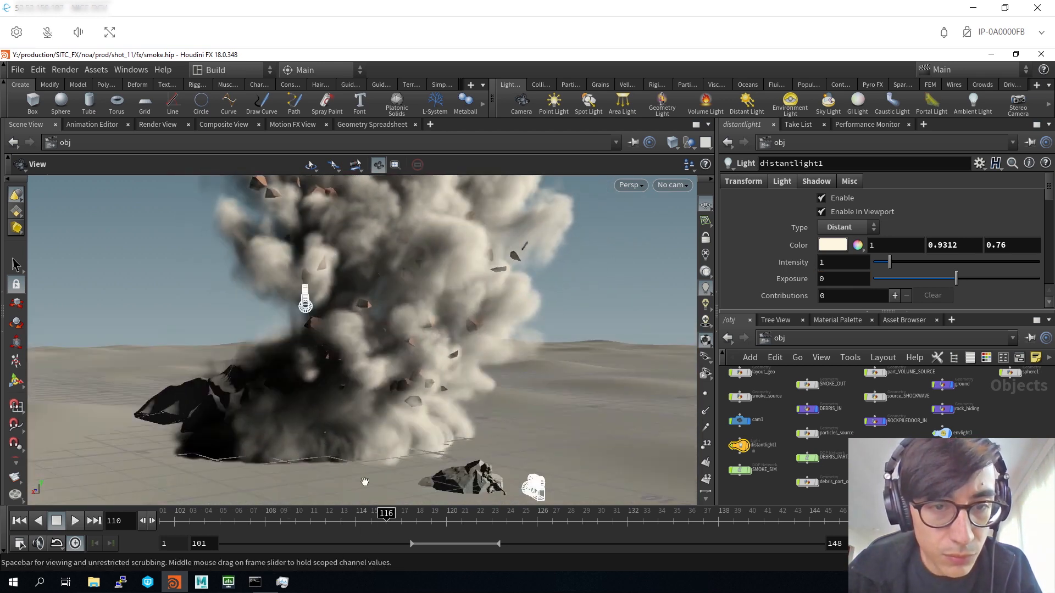
pyautogui.moveTo(386, 513); pyautogui.dragTo(308, 513)
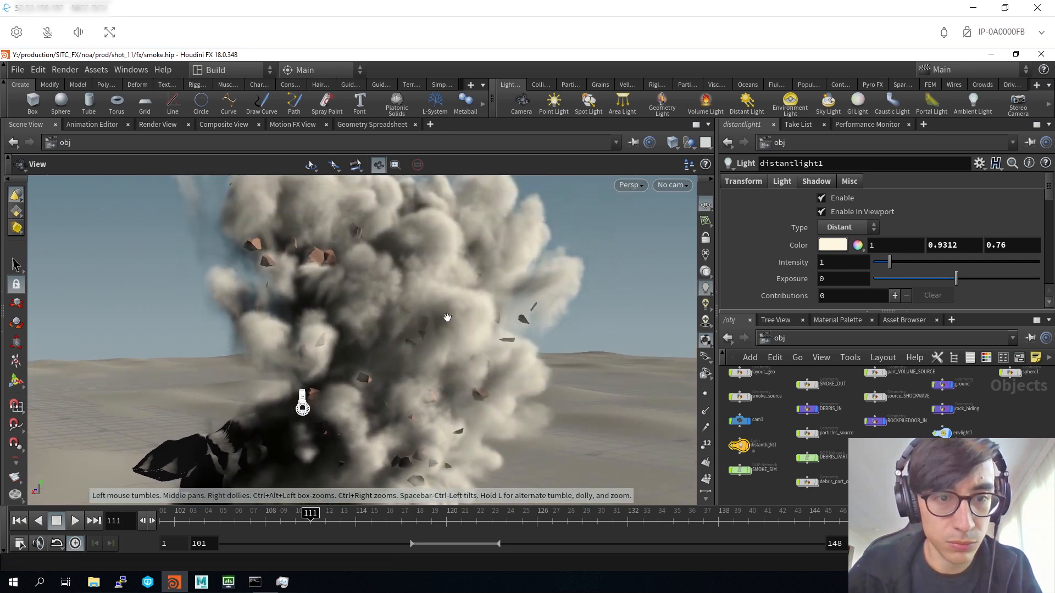
pyautogui.moveTo(448, 317); pyautogui.dragTo(387, 325)
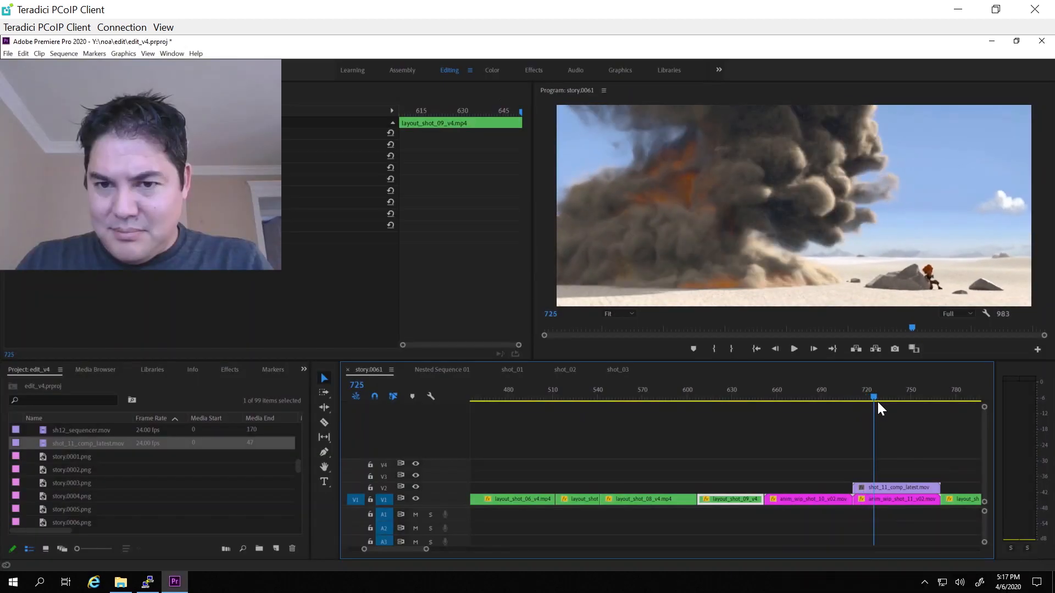
# Step: Play and stop the edit around shot_11_comp_latest.mov in the Program monitor
pyautogui.click(794, 348)
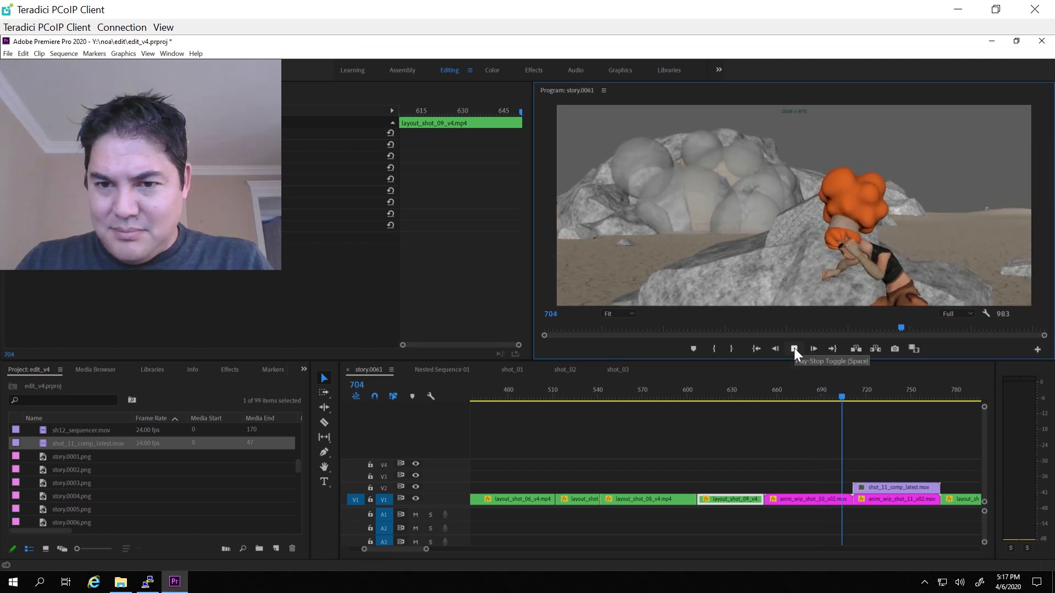
pyautogui.click(793, 348)
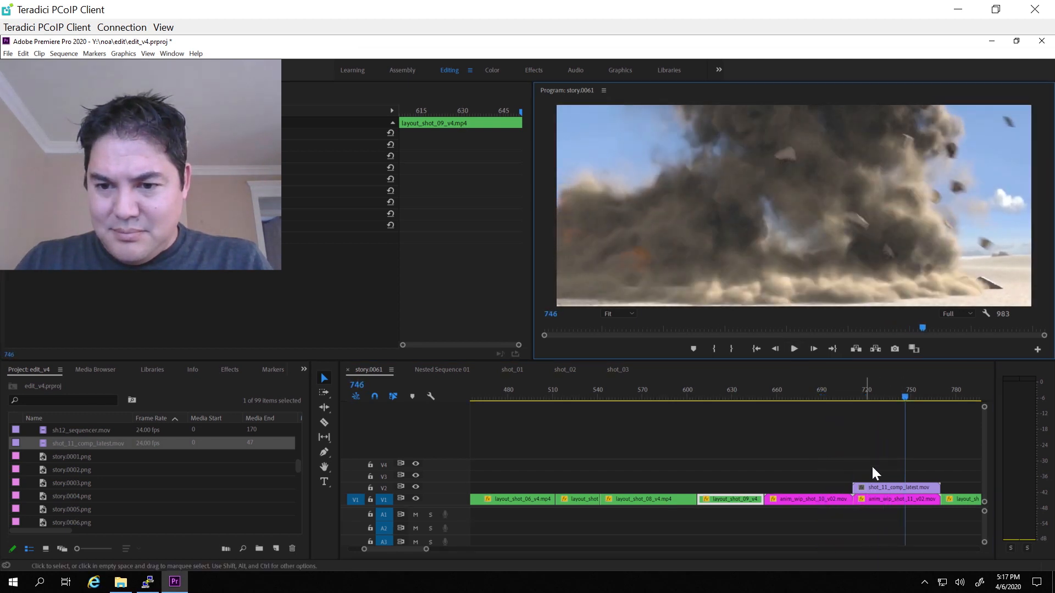